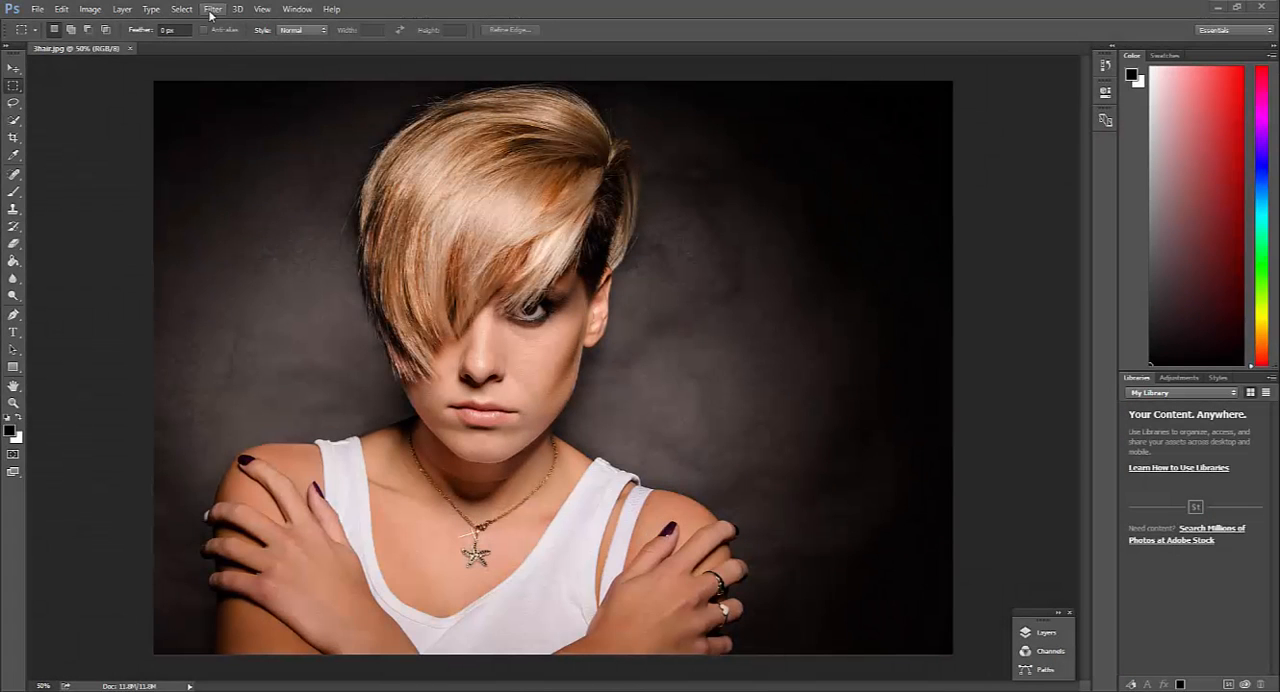
Open the Filter menu to launch ParticleShop on the portrait
click(210, 10)
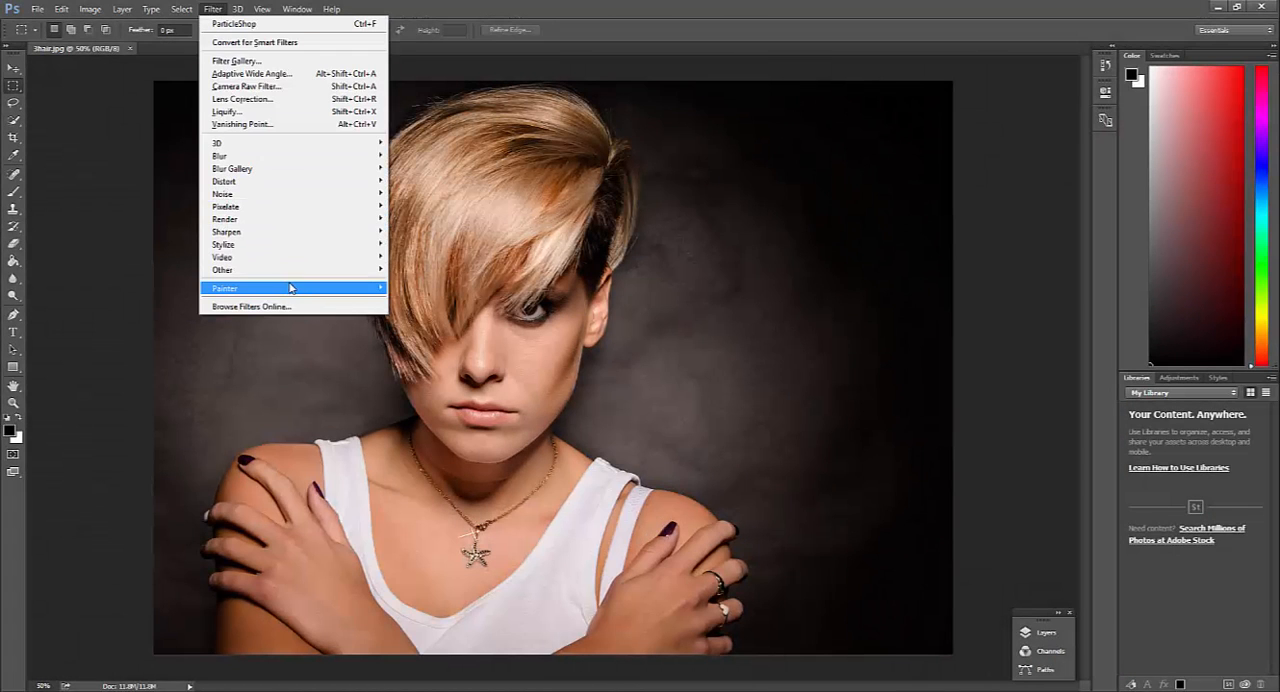
mouse_move(265, 293)
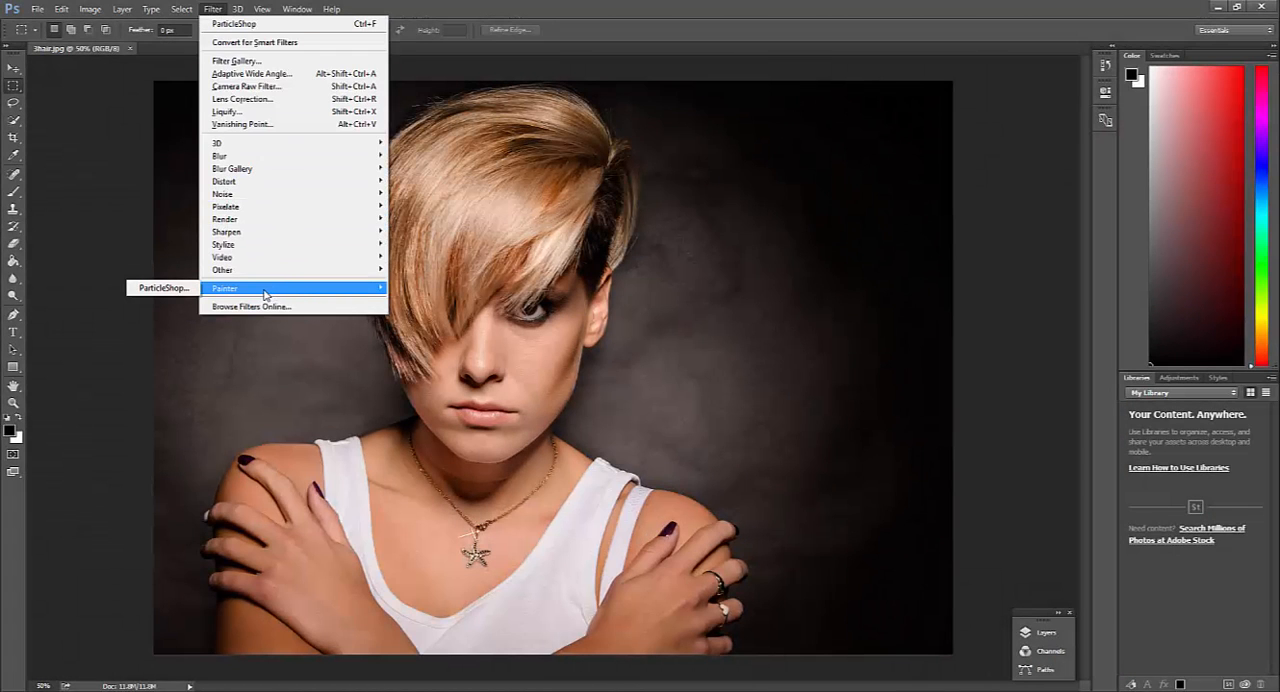
mouse_move(160, 288)
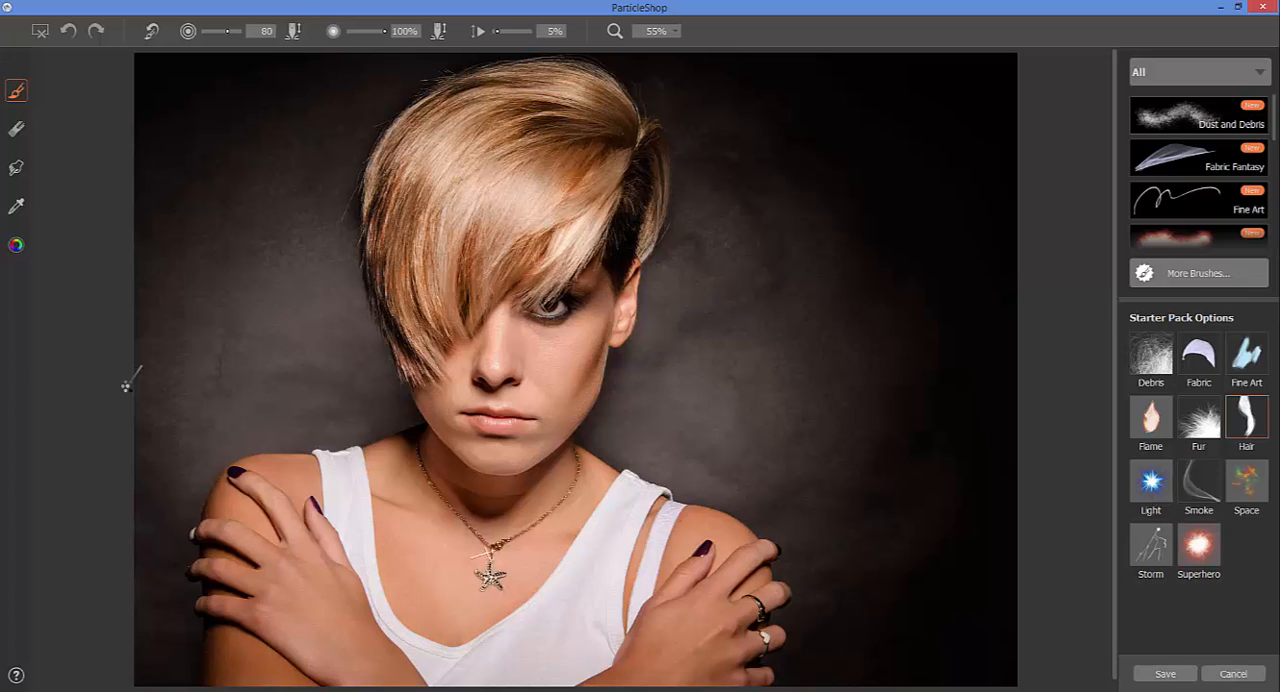
mouse_move(874, 343)
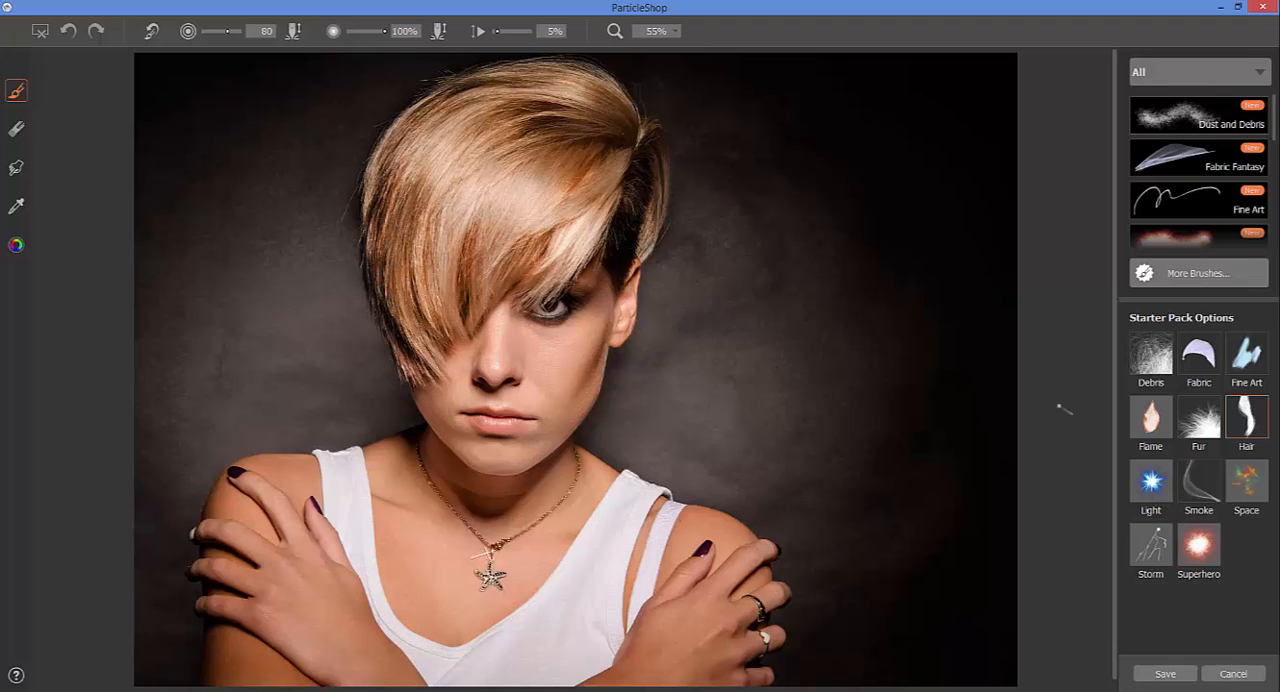
Select the Starter Pack Hair brush and set a pale blue paint colour
scroll(down, 3)
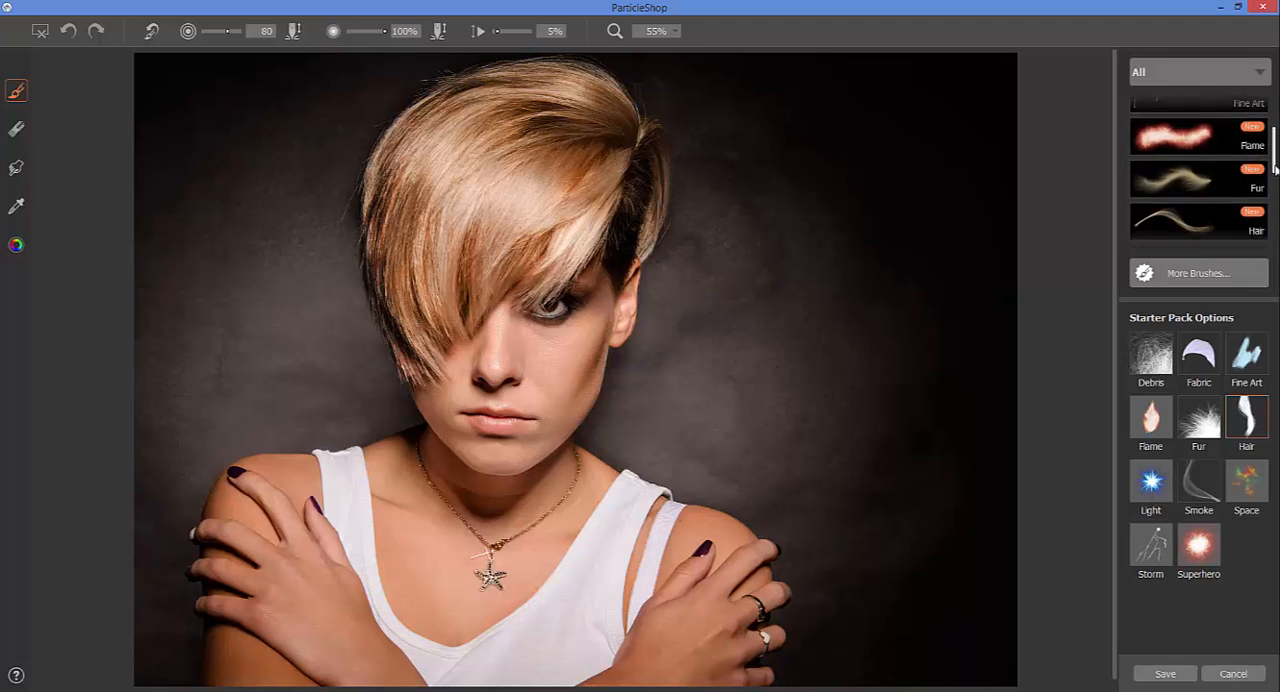
scroll(down, 3)
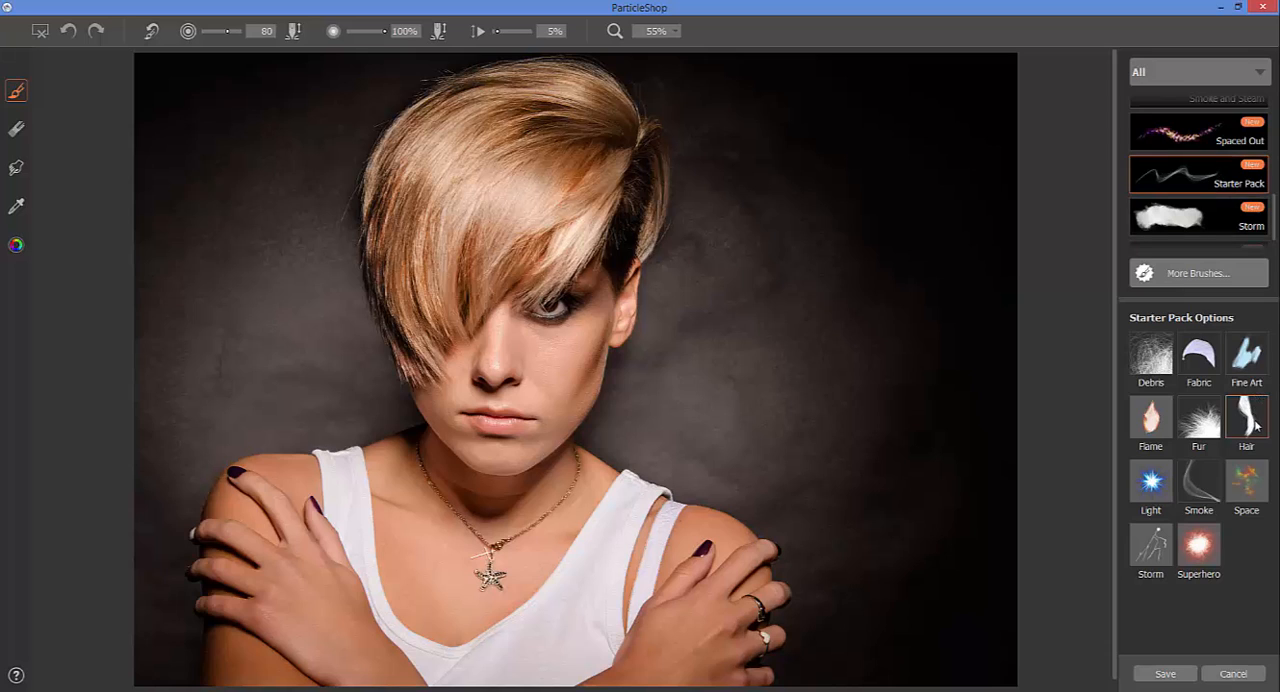
mouse_move(88, 302)
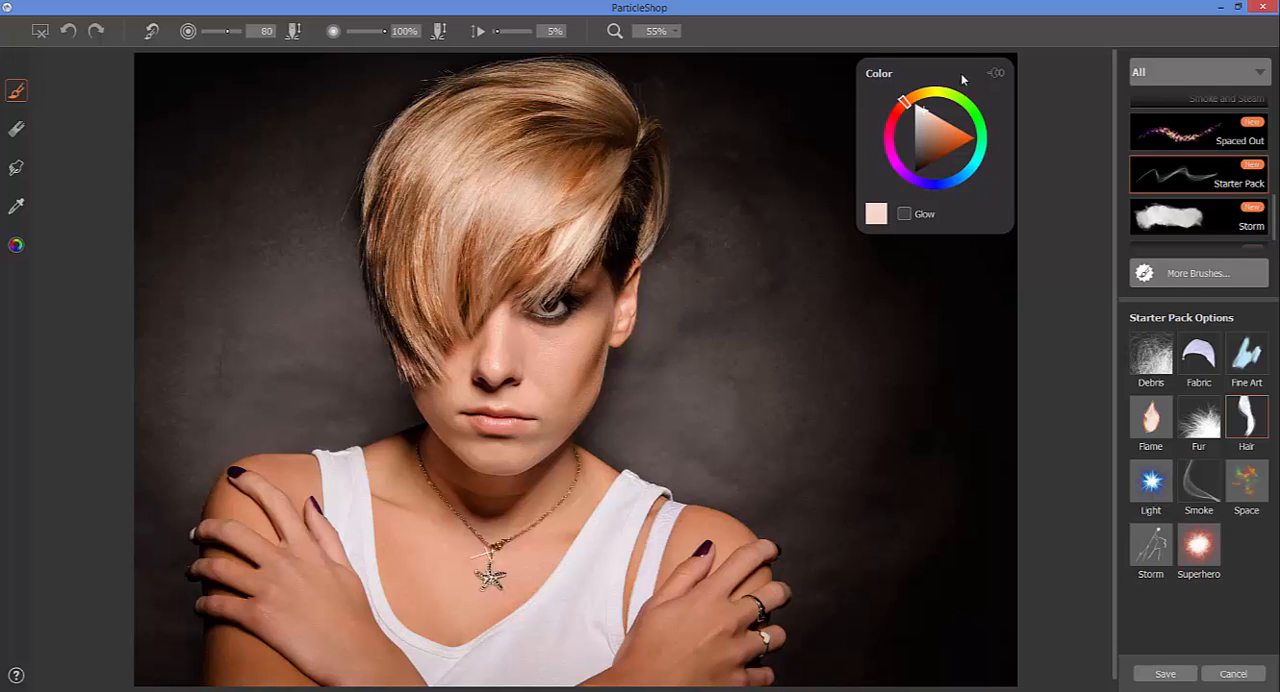
click(970, 115)
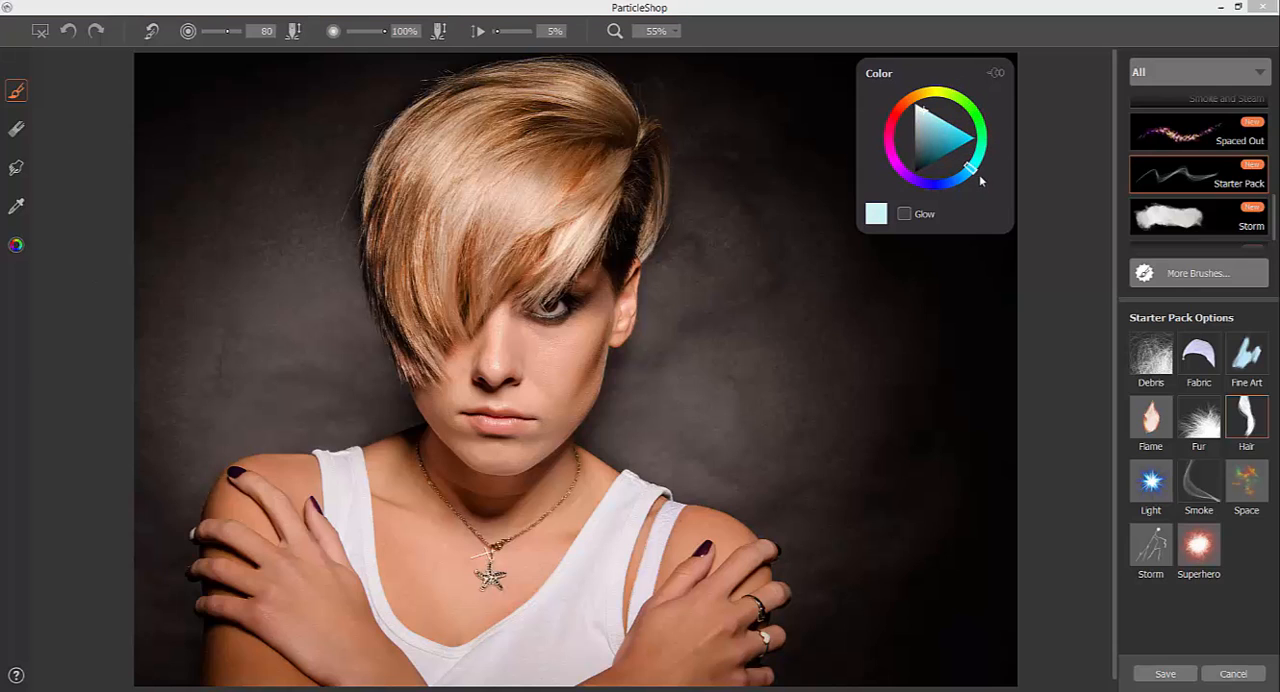
click(972, 162)
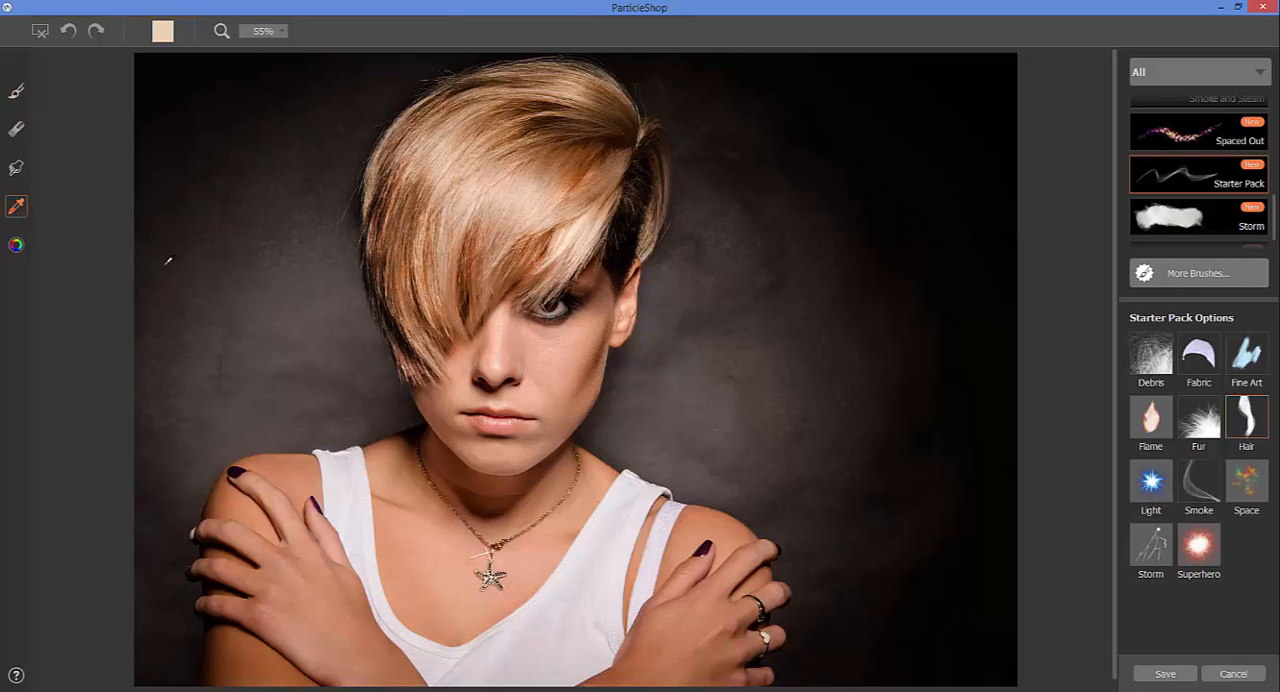
Sample the blonde hair colour from the photo with the Eyedropper
click(17, 88)
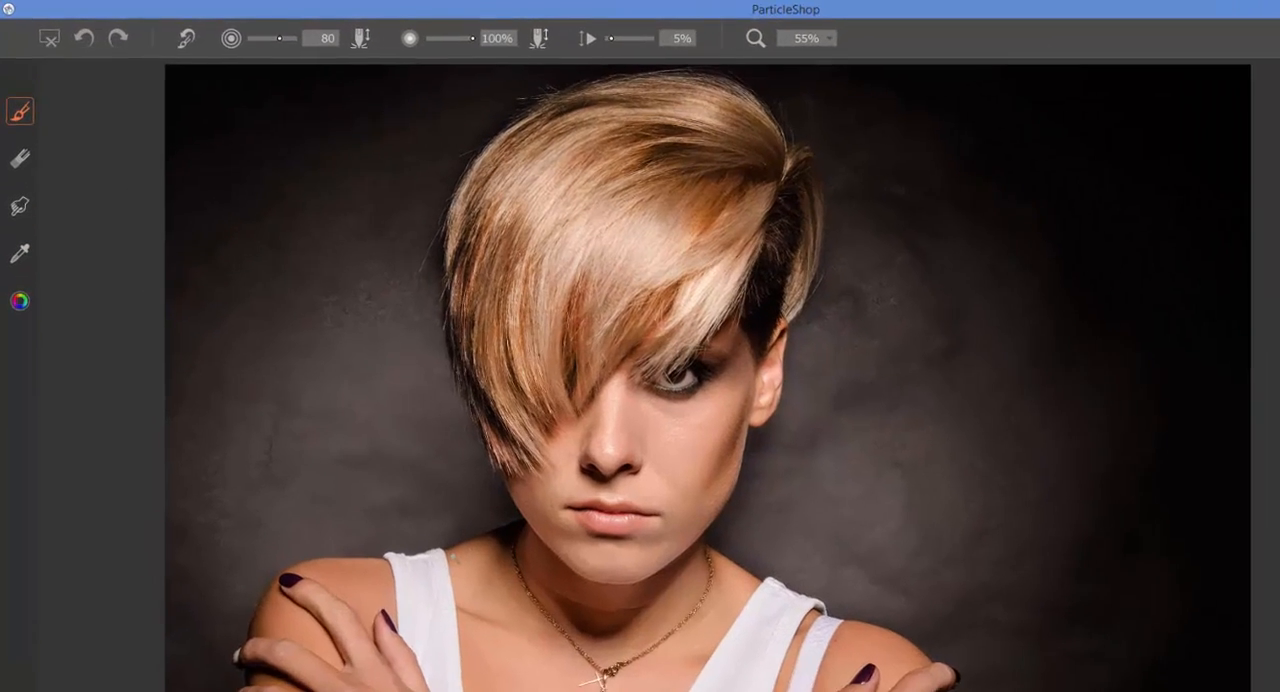
Set the zoom to 100% and position the view on the fringe and eye
click(840, 39)
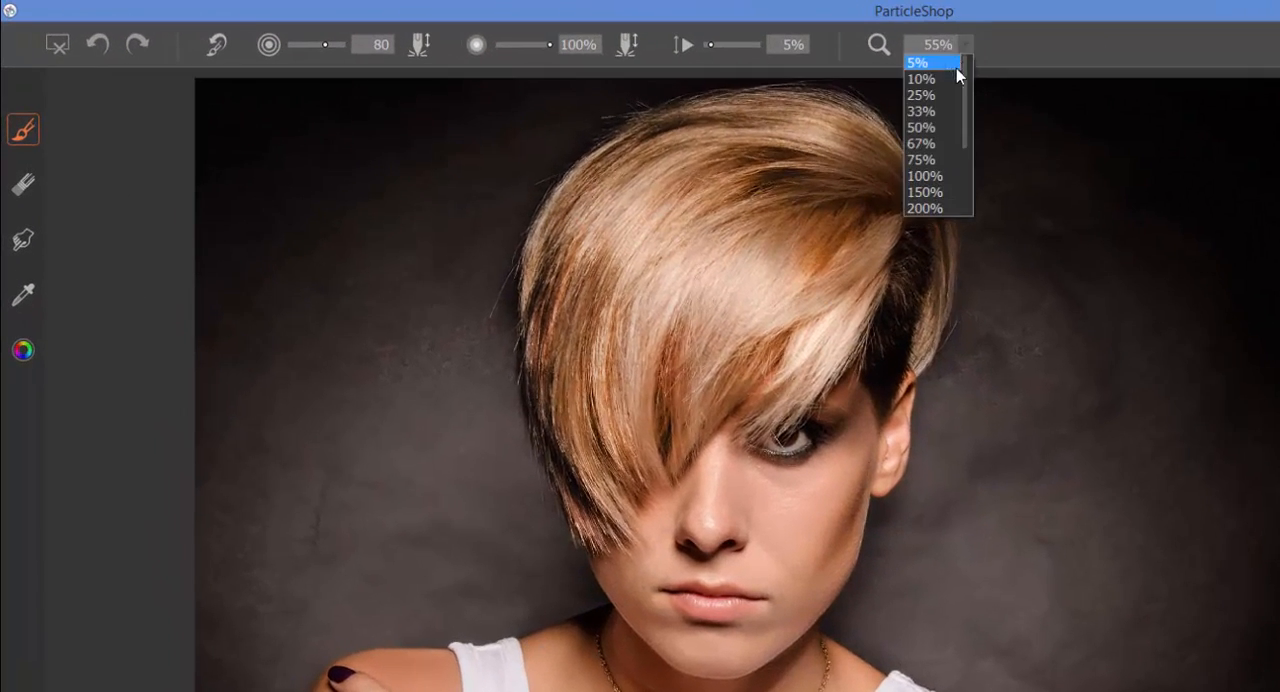
click(925, 178)
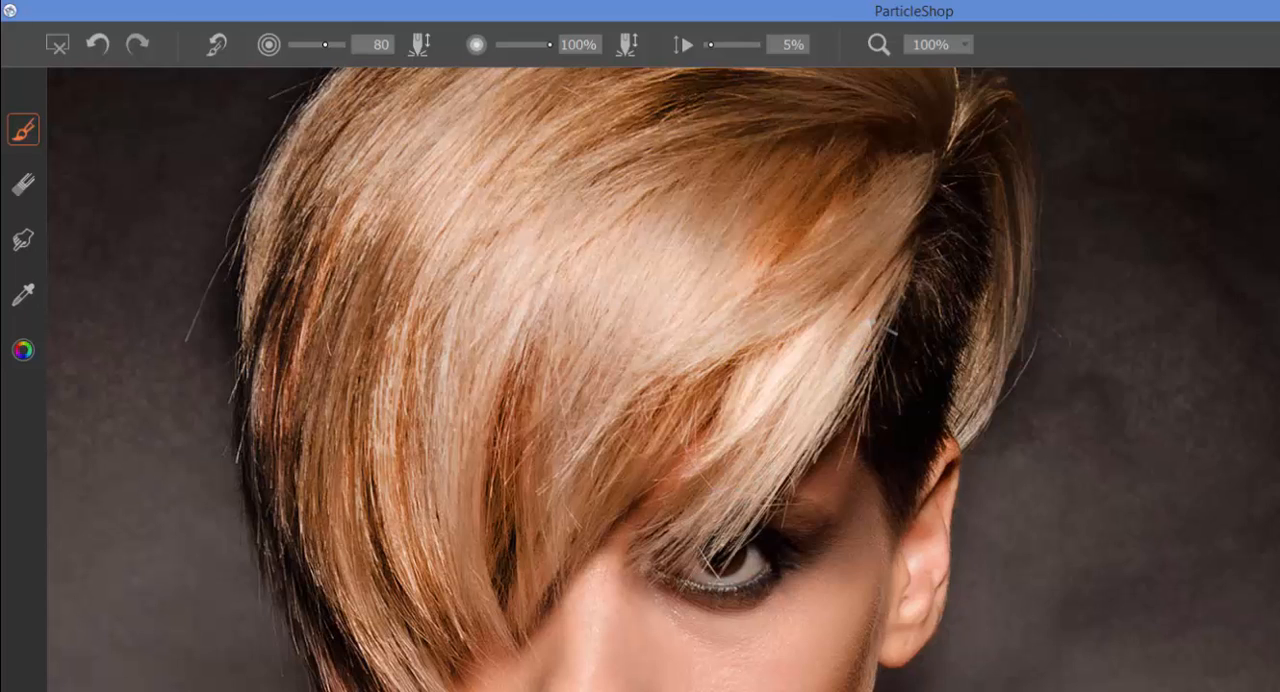
mouse_move(1016, 52)
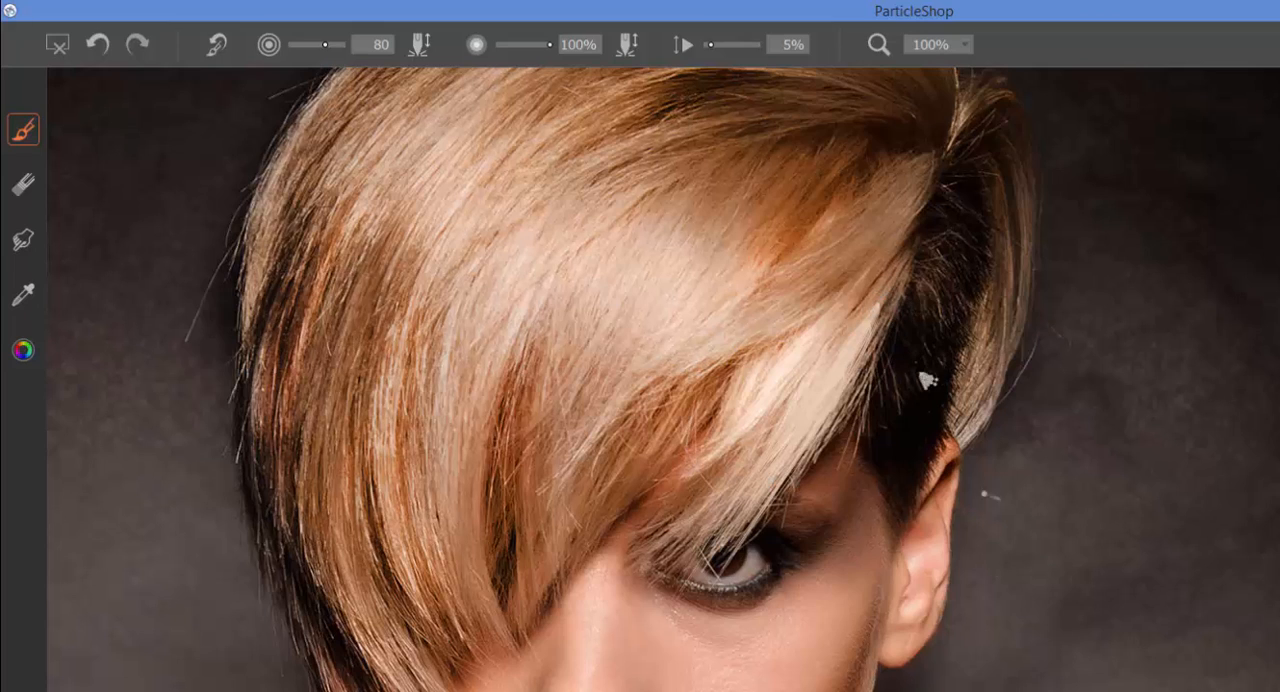
drag(930, 380, 975, 490)
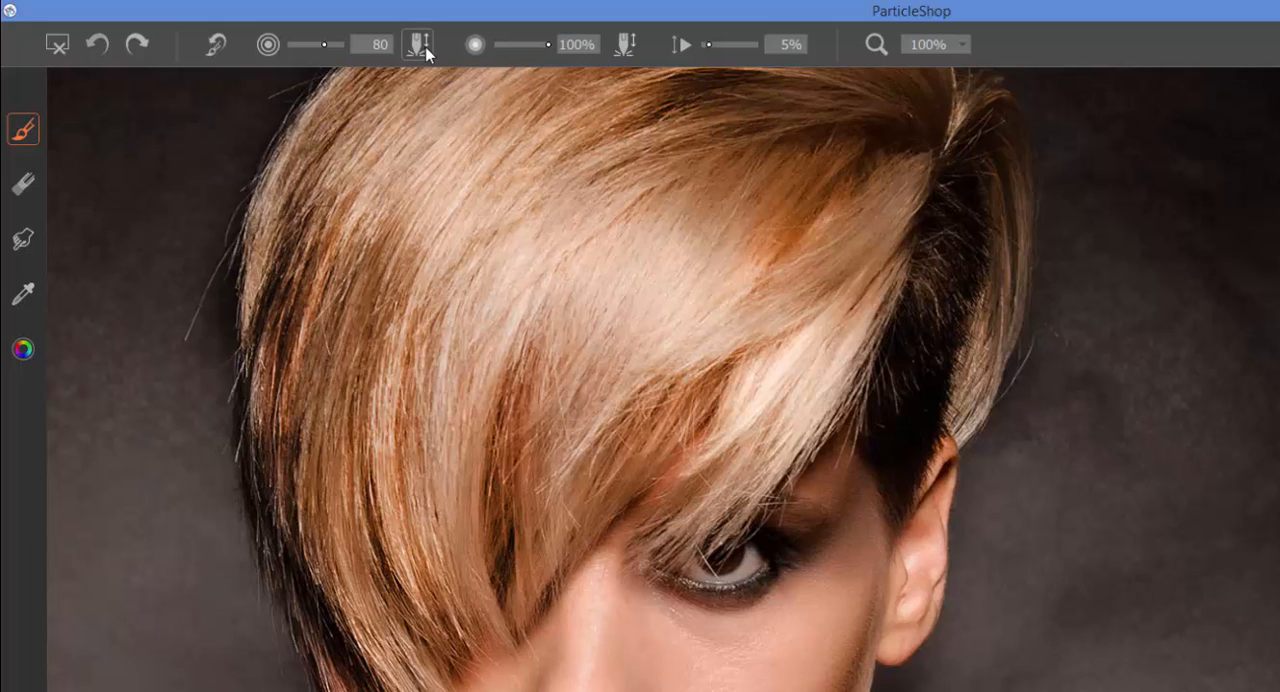
mouse_move(432, 47)
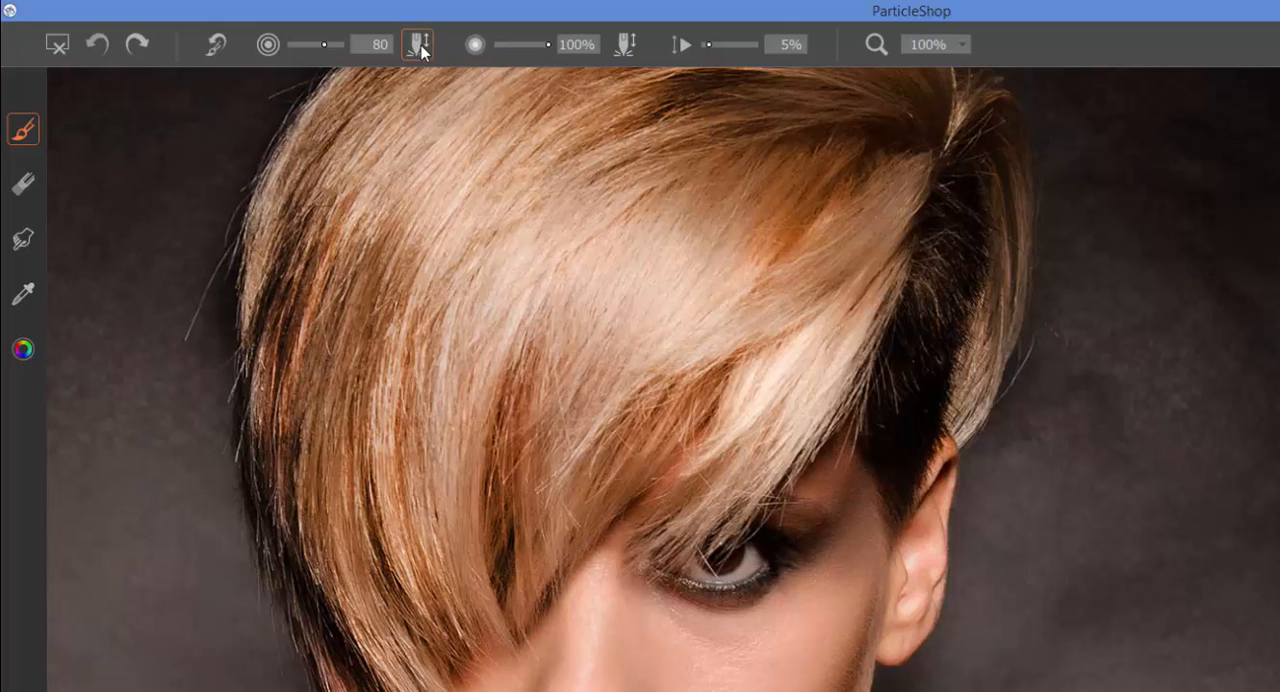
mouse_move(419, 44)
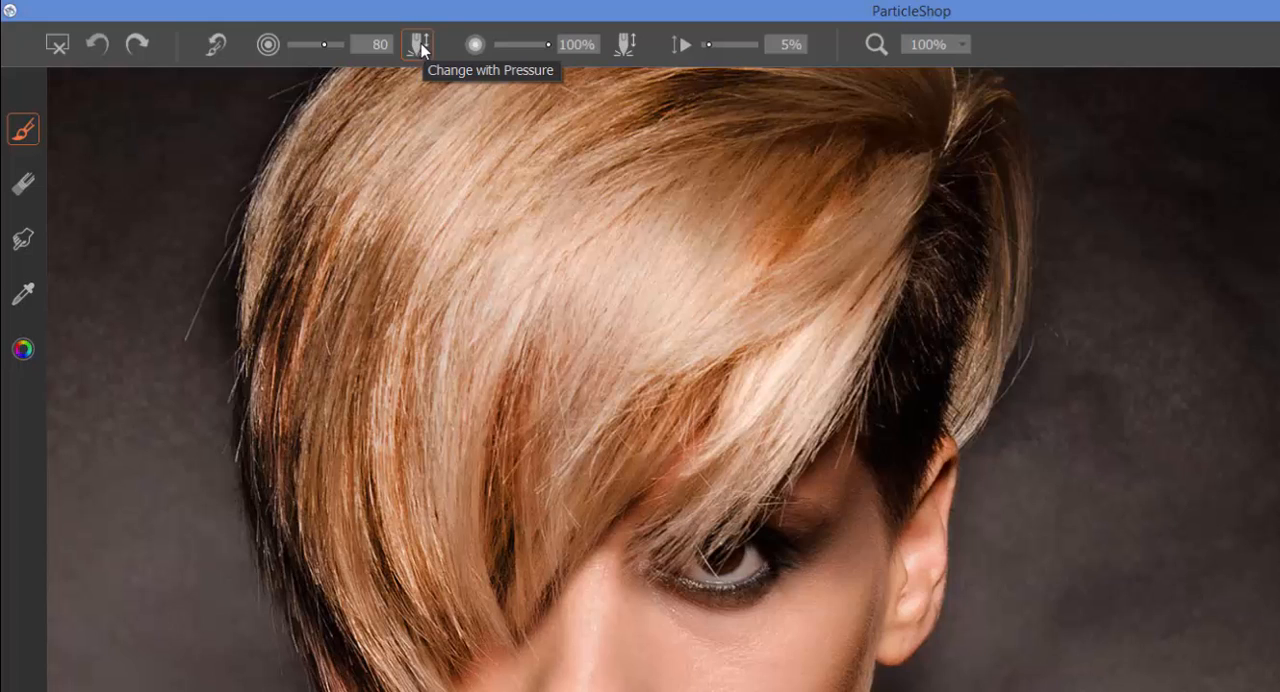
mouse_move(624, 46)
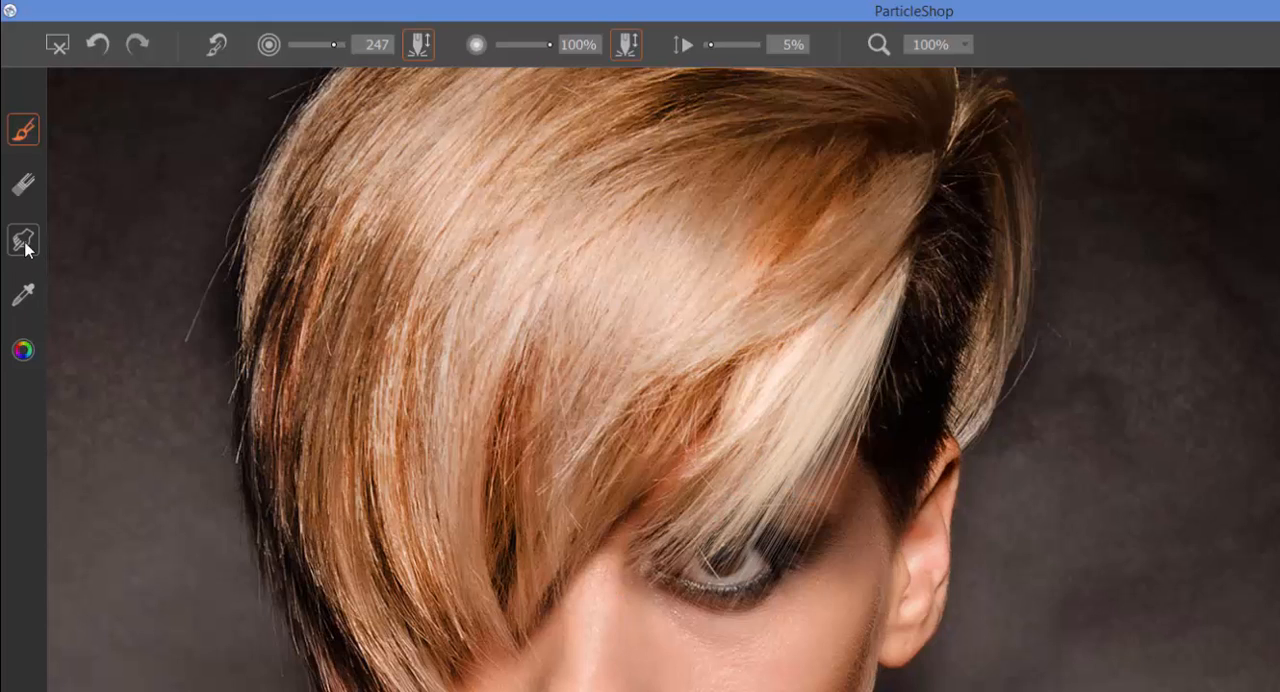
click(22, 237)
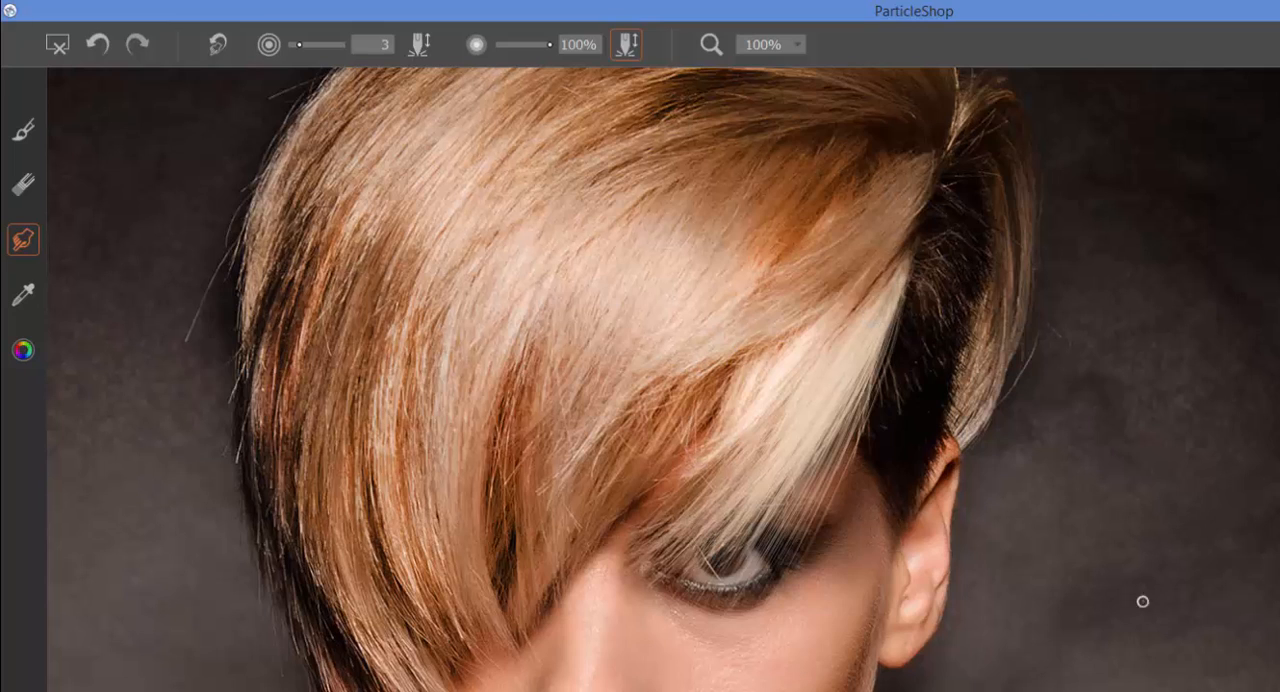
mouse_move(1167, 258)
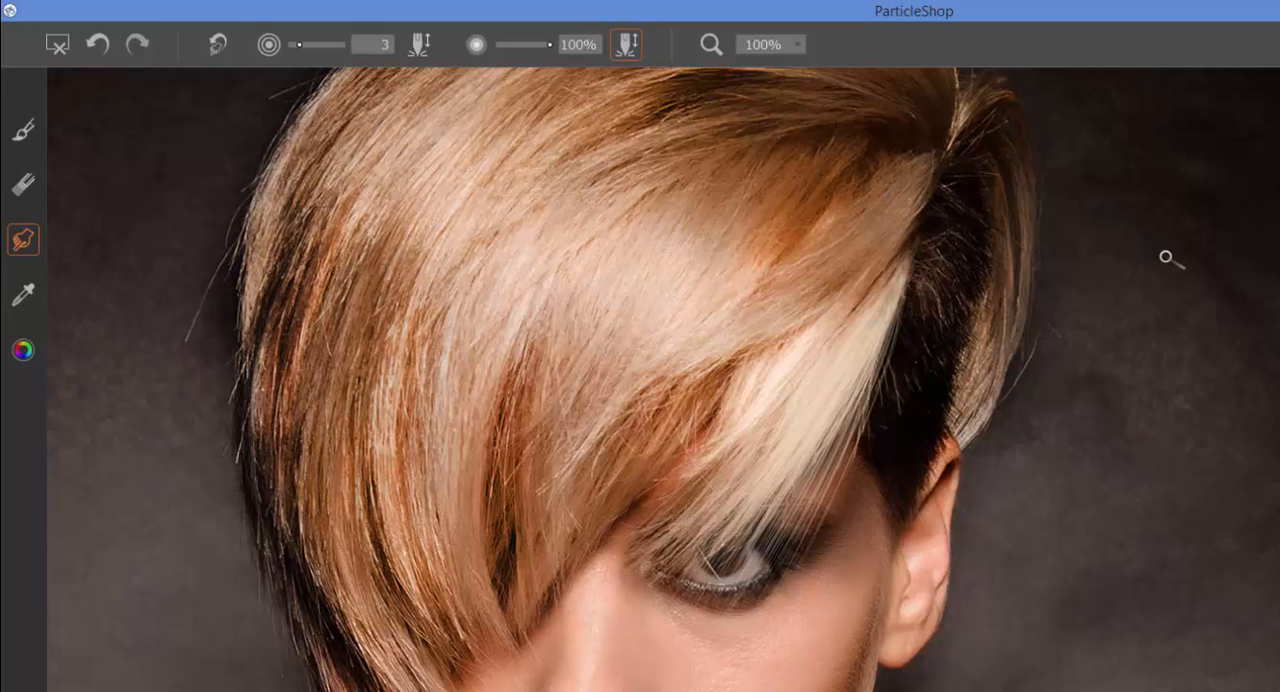
click(22, 128)
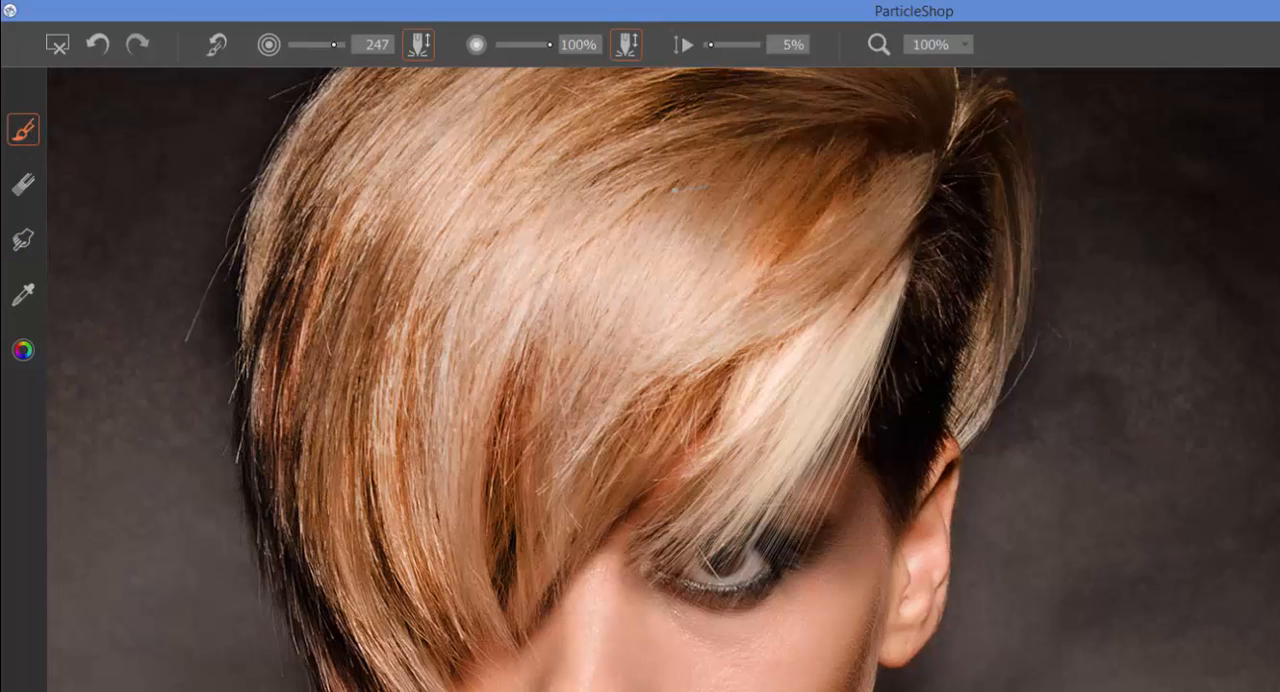
mouse_move(719, 70)
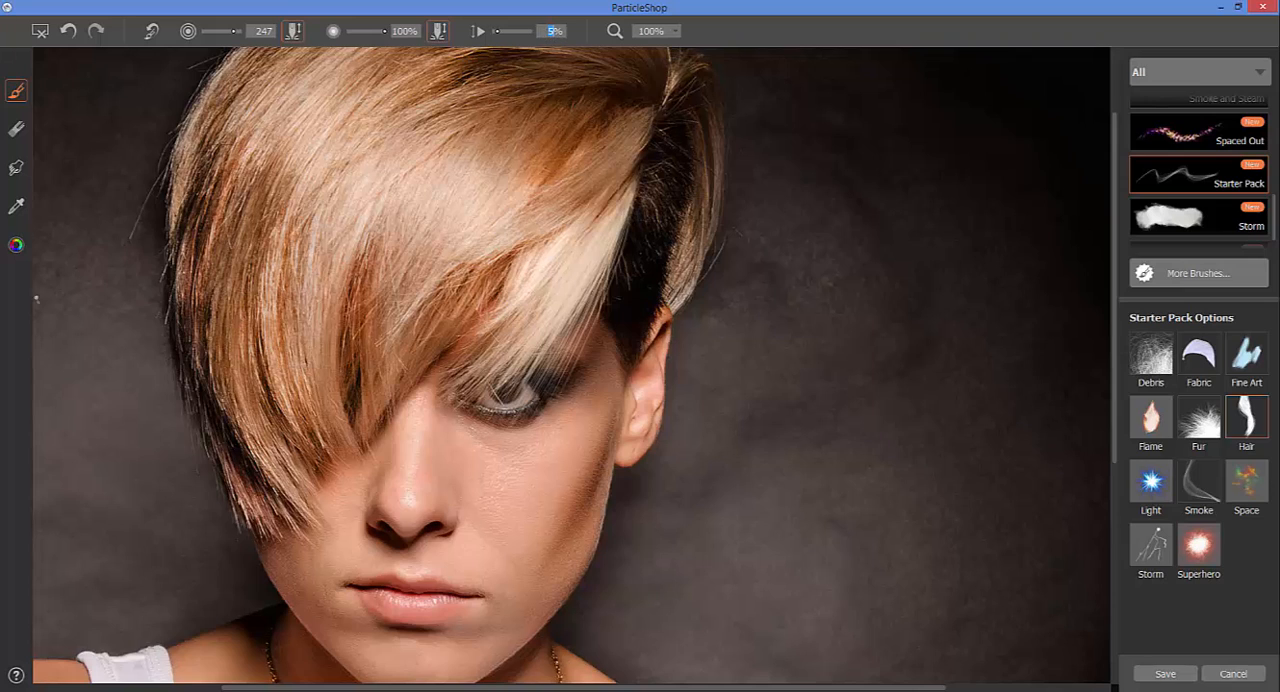
Check the paint colour and raise the Hair brush's third slider from 5% to 44%
click(16, 242)
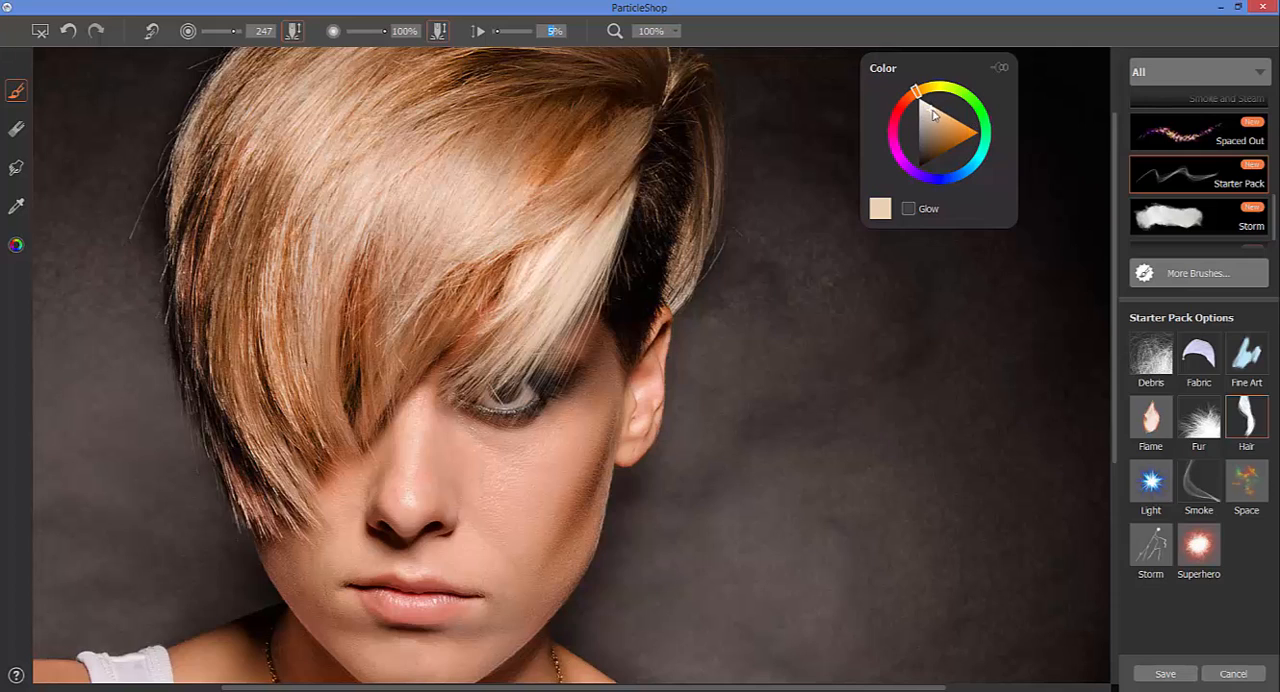
mouse_move(927, 110)
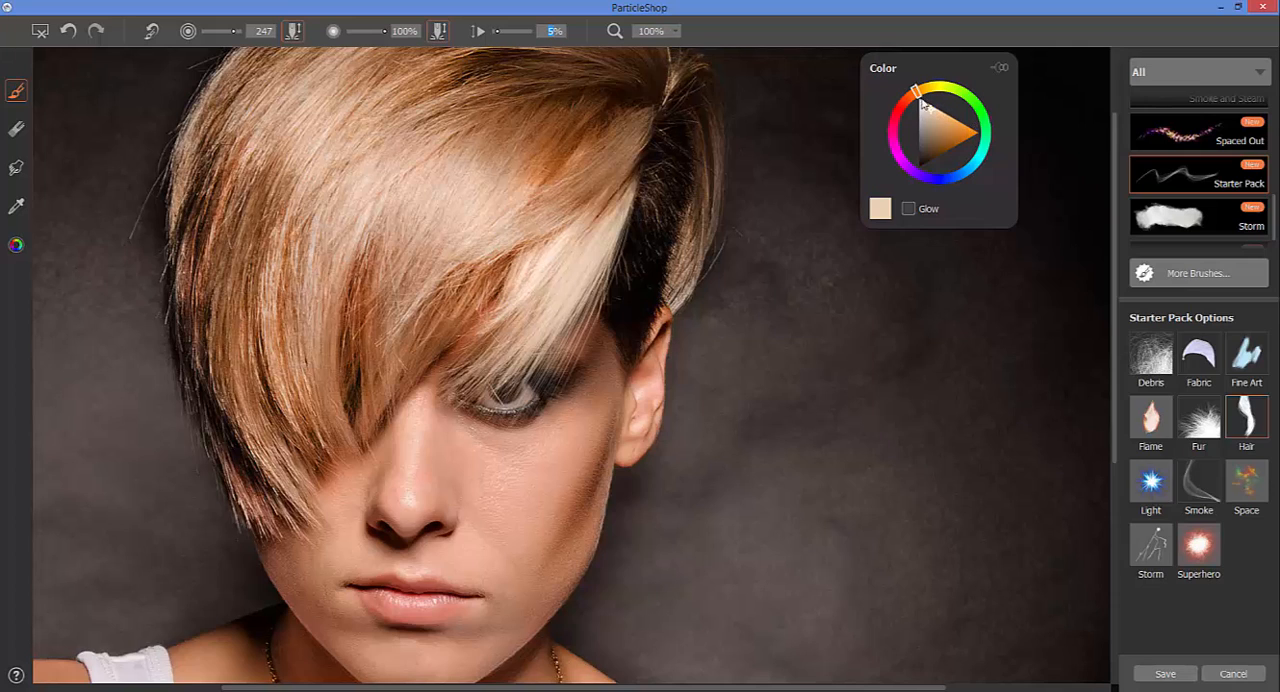
mouse_move(945, 109)
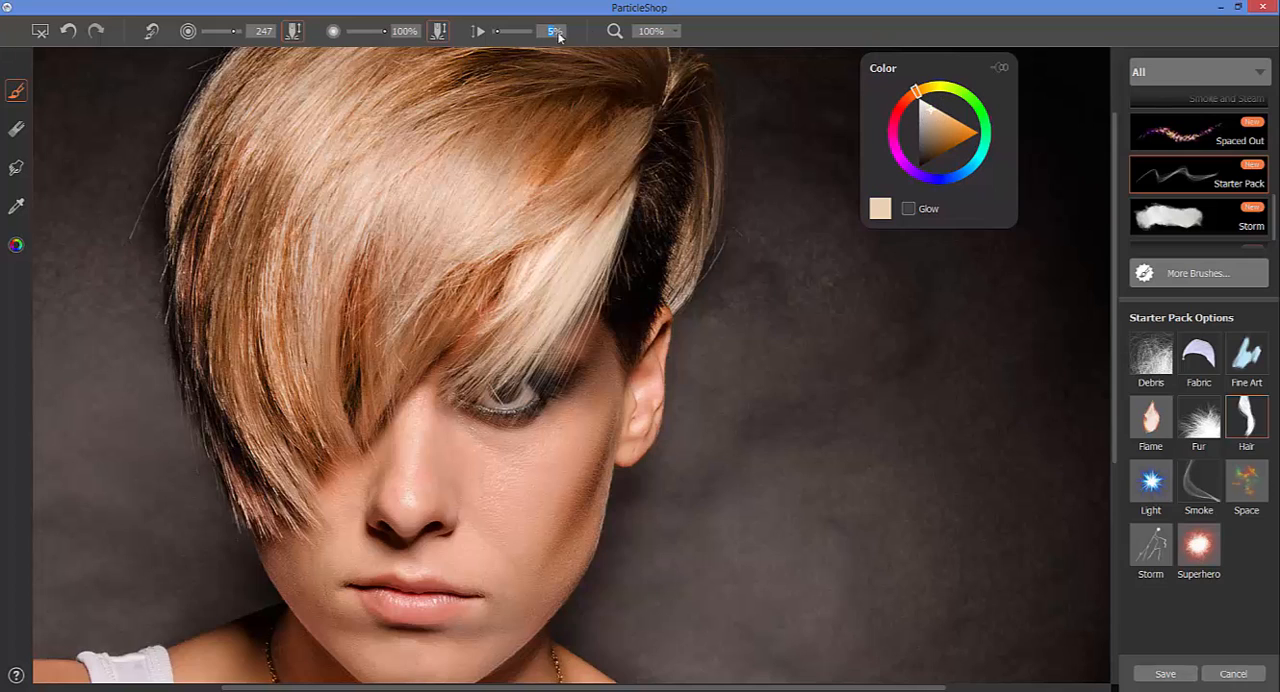
drag(555, 31, 520, 31)
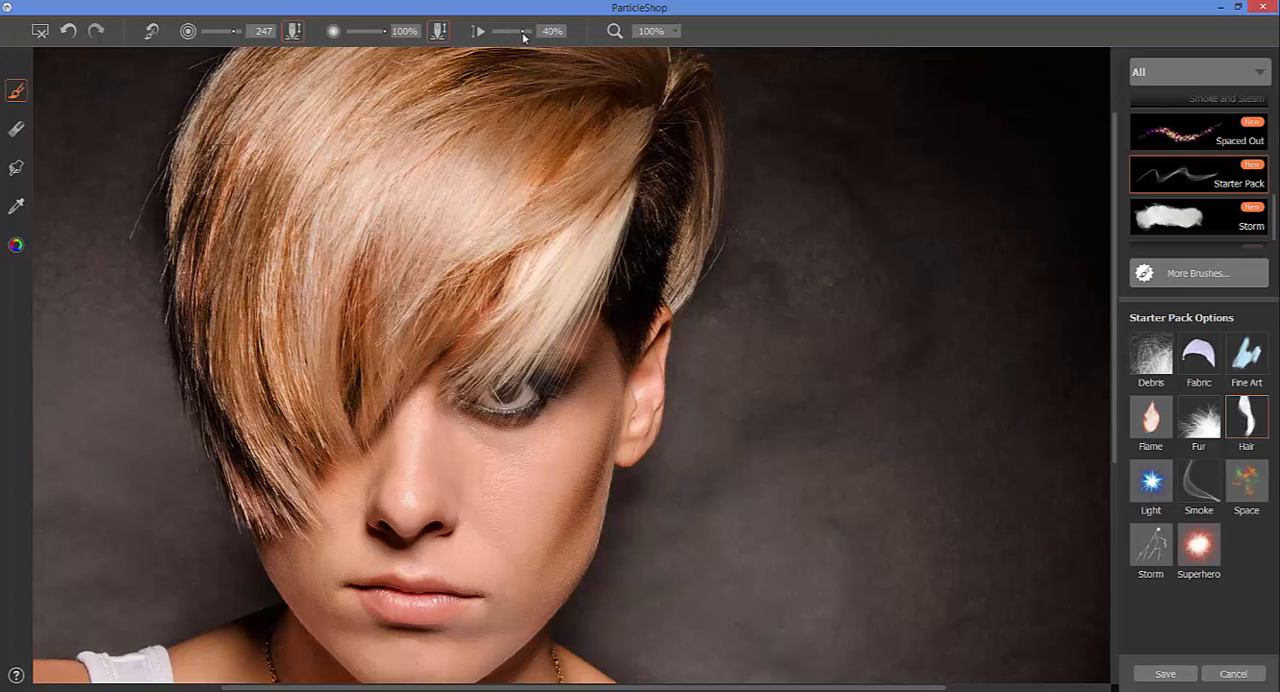
drag(510, 31, 518, 31)
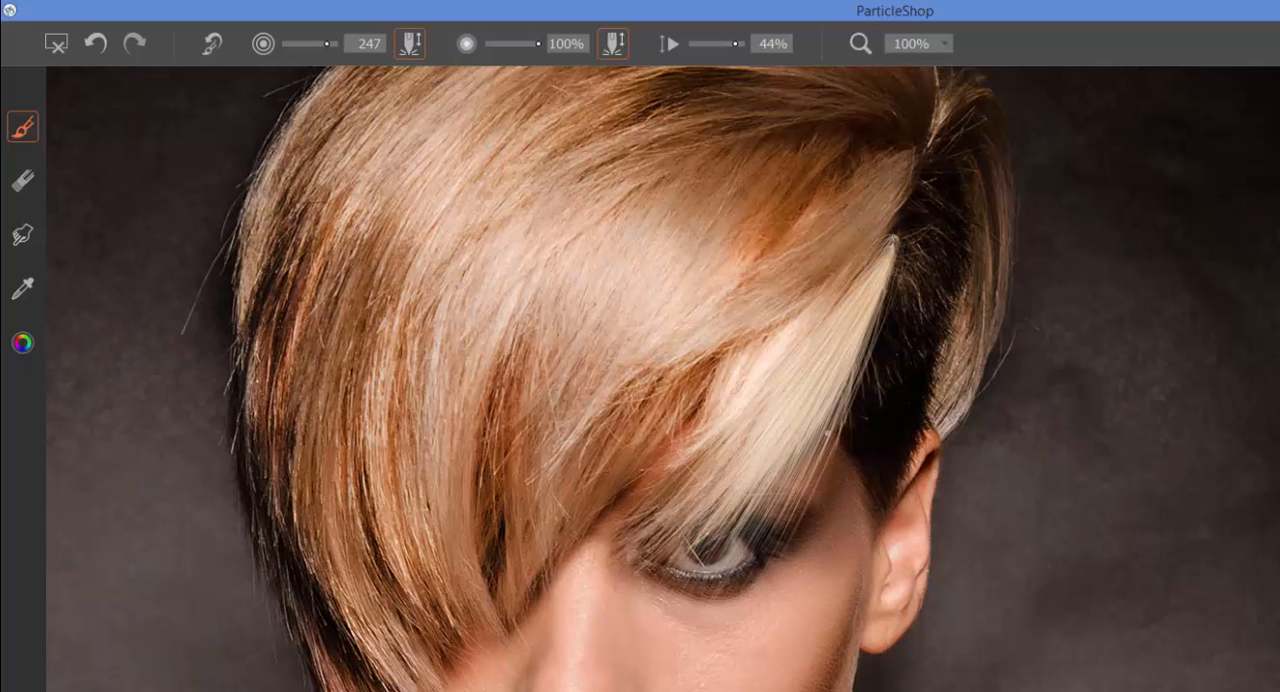
click(25, 235)
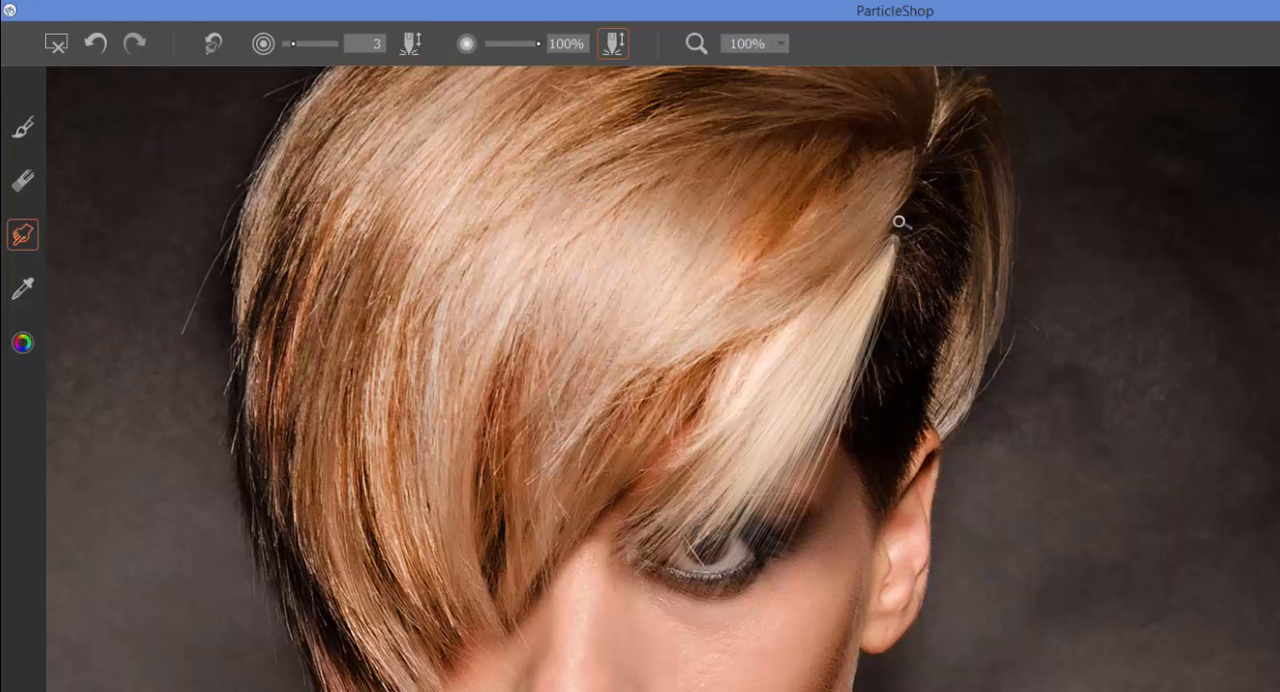
mouse_move(896, 259)
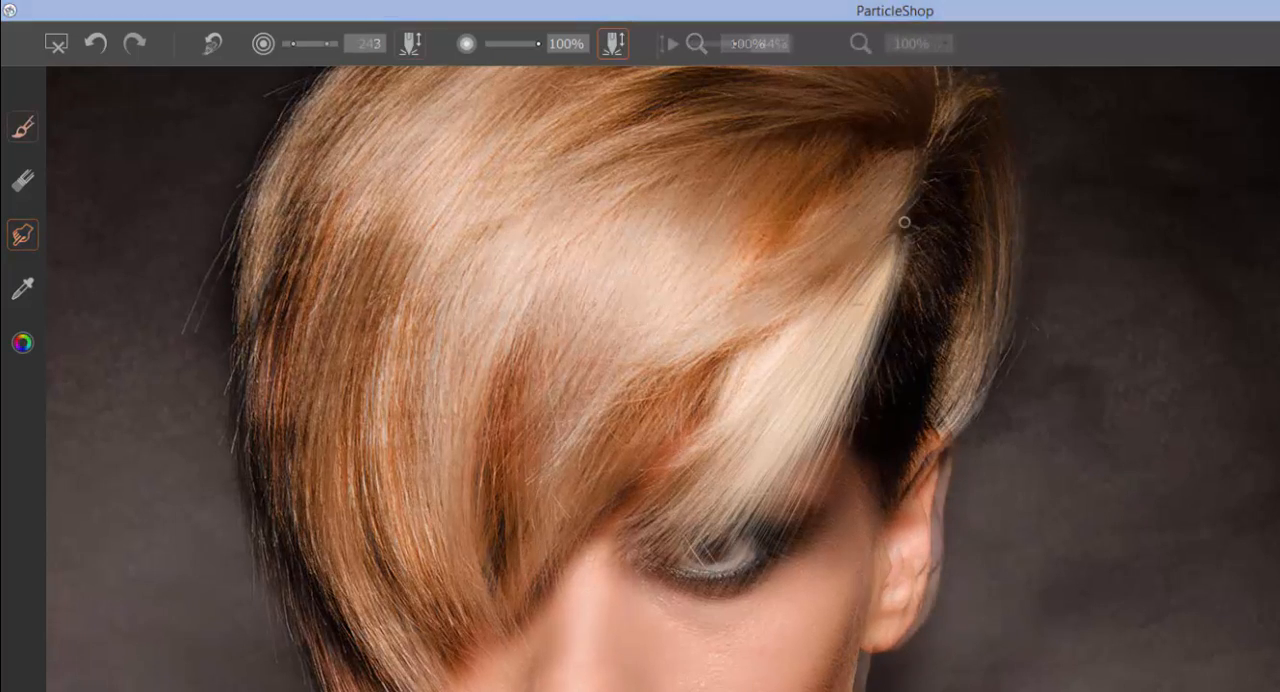
click(24, 288)
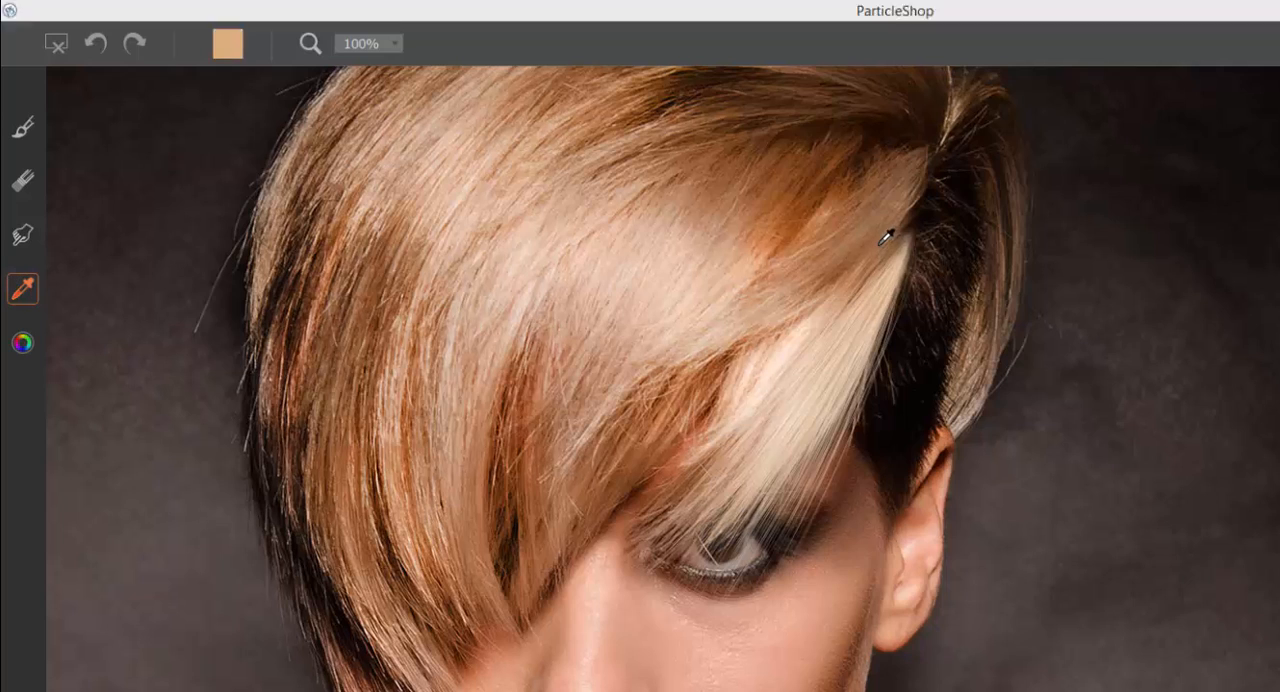
click(23, 123)
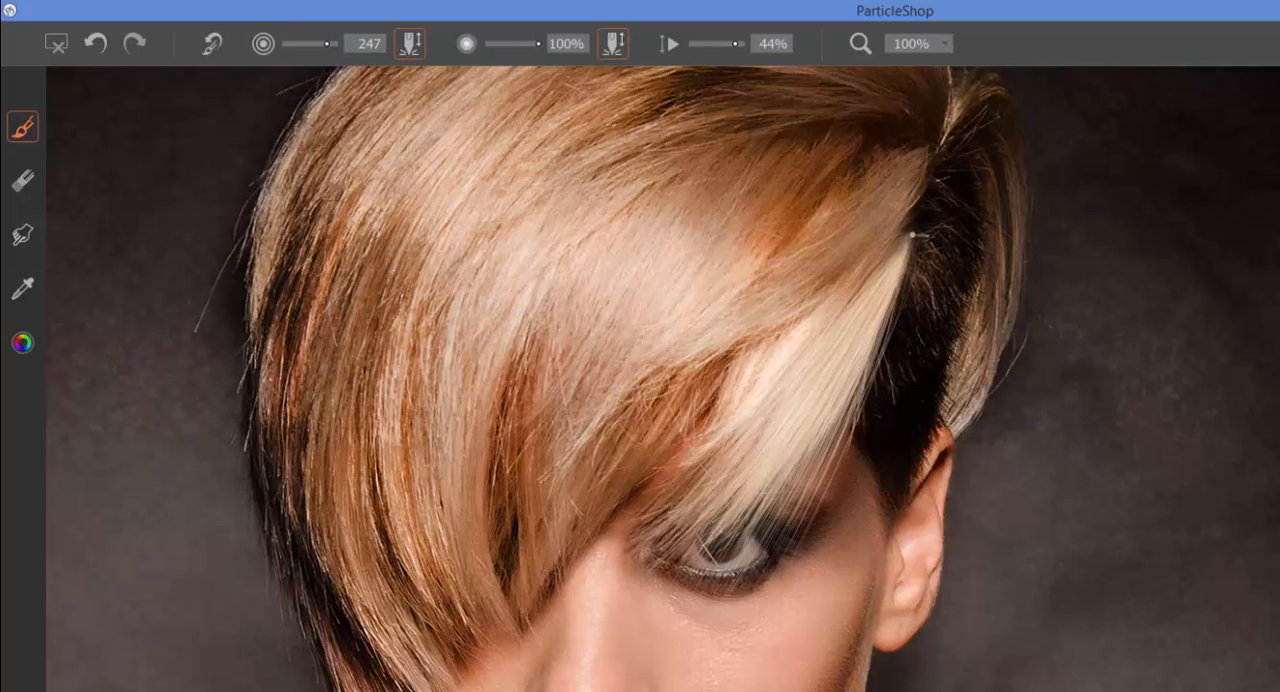
mouse_move(22, 289)
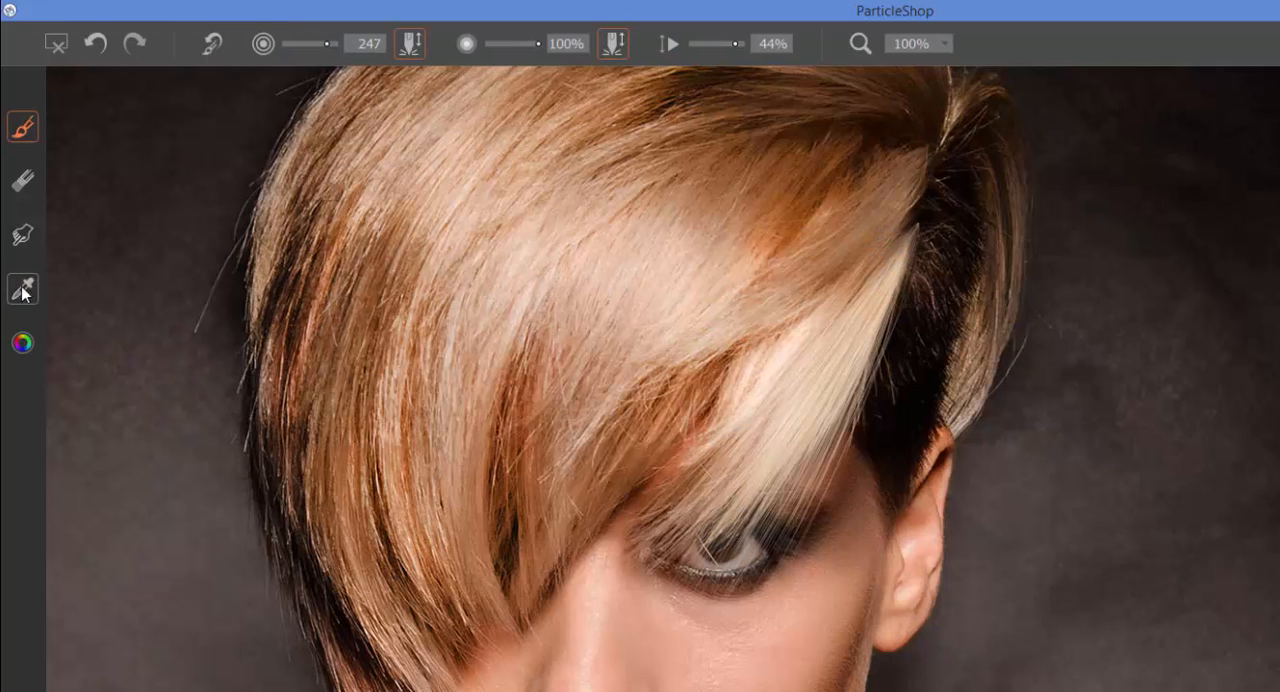